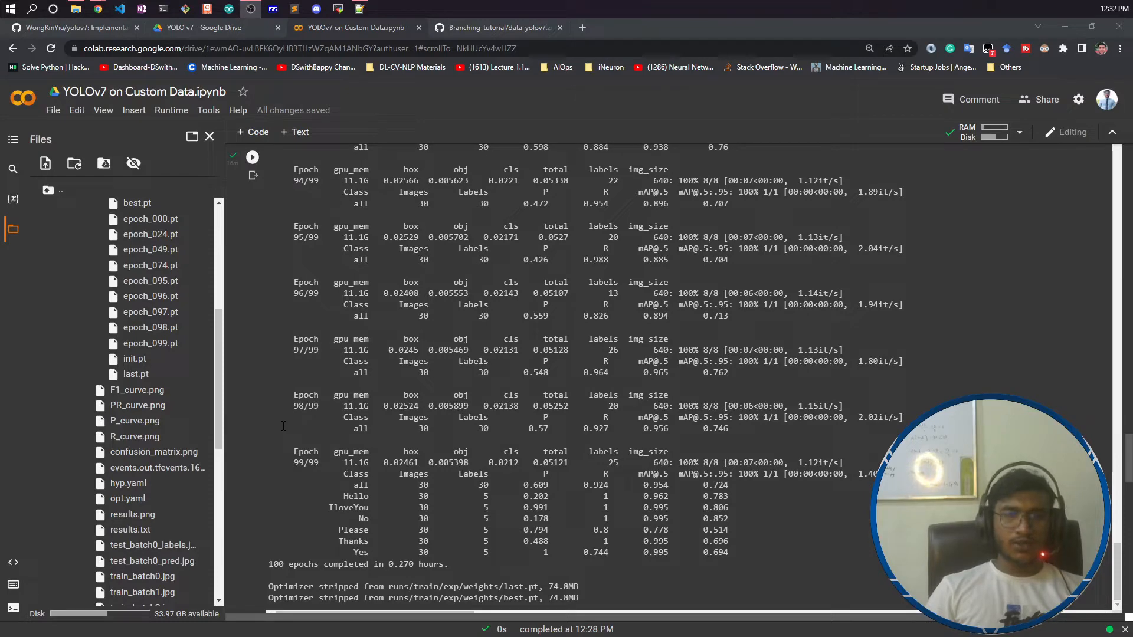
# Open F1_curve.png from the run, view it full-size in a new tab, then close that tab
pyautogui.scroll(-3)
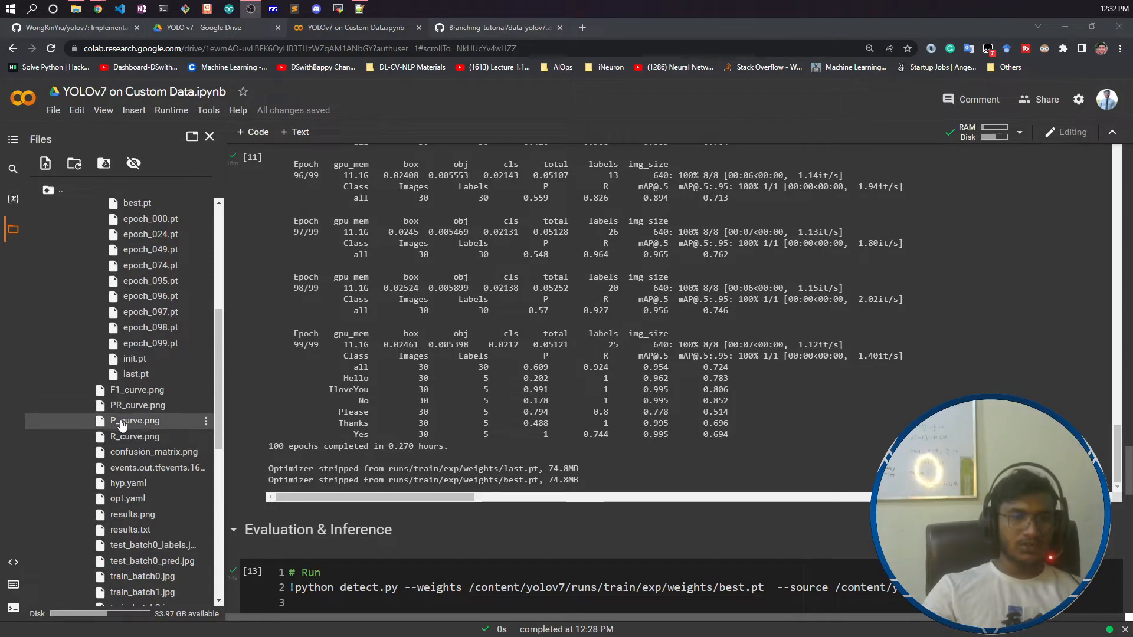
pyautogui.moveTo(134, 545)
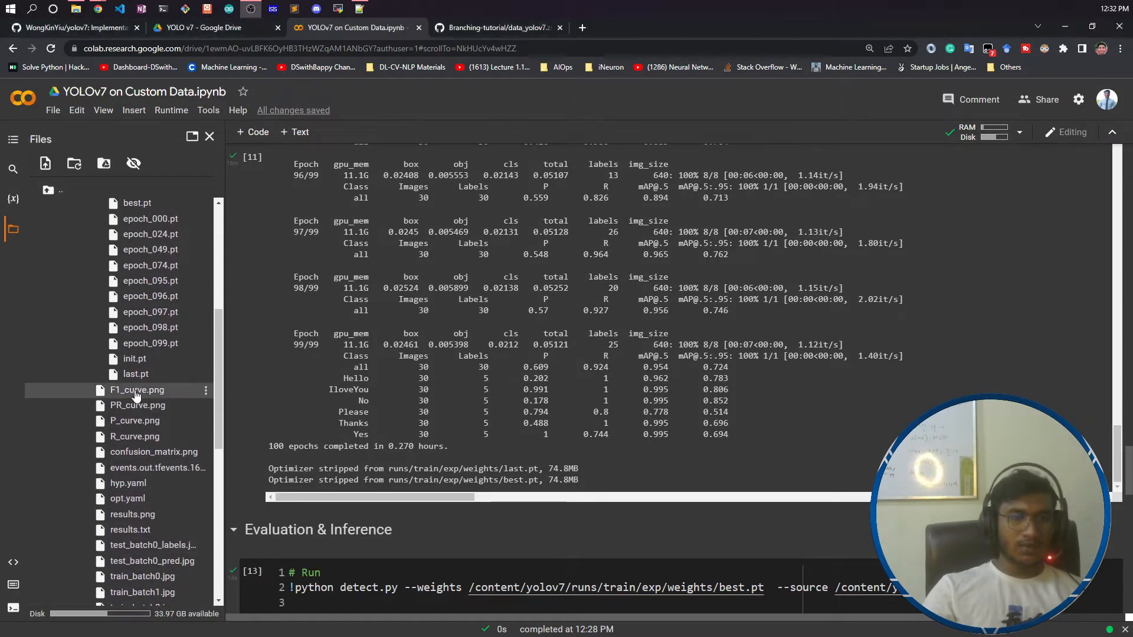
pyautogui.doubleClick(136, 389)
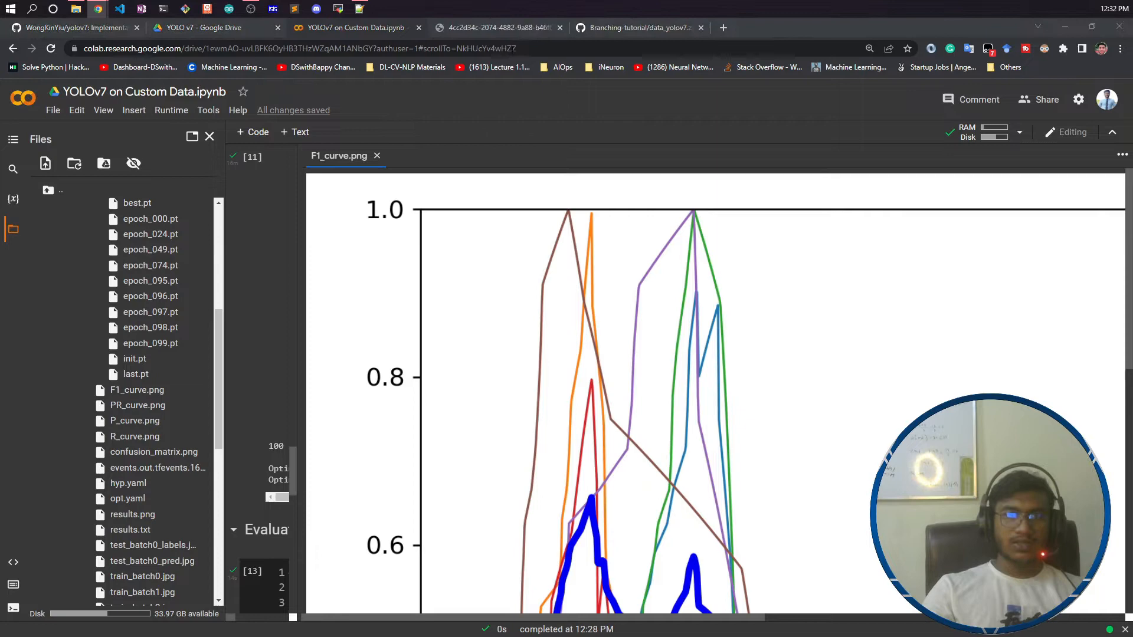
pyautogui.click(497, 28)
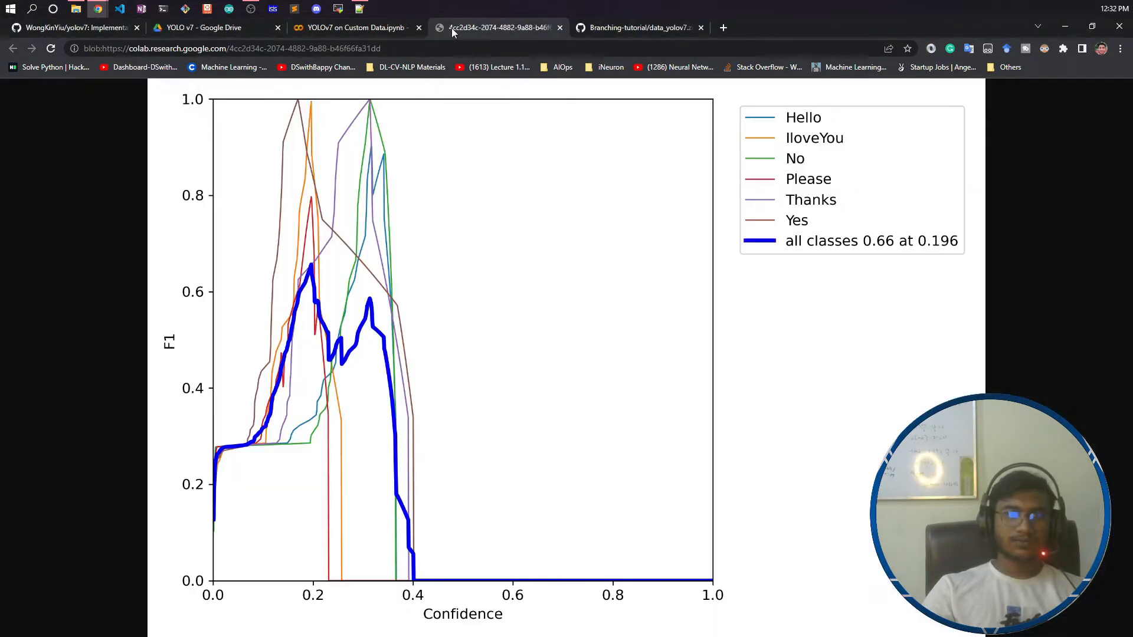
pyautogui.moveTo(303, 365)
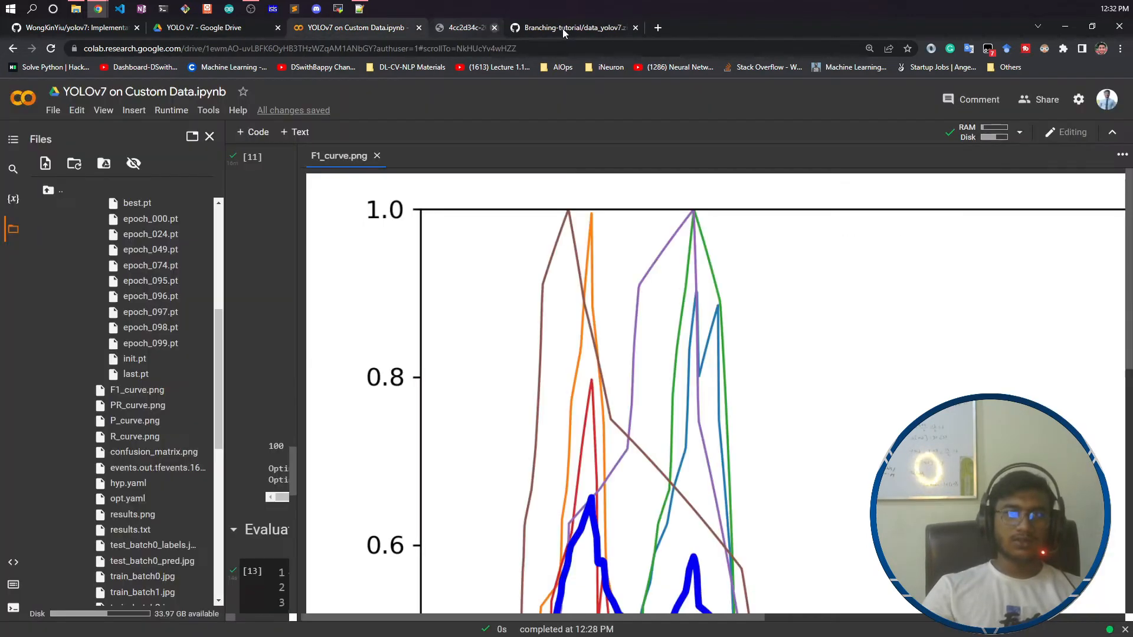
pyautogui.click(494, 27)
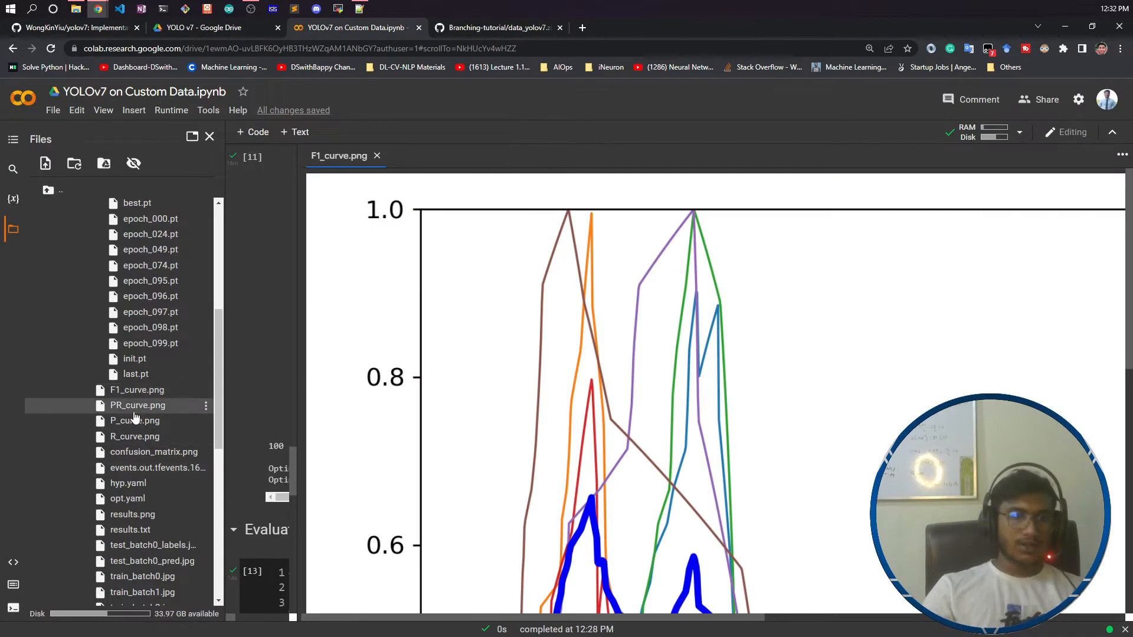
pyautogui.doubleClick(137, 405)
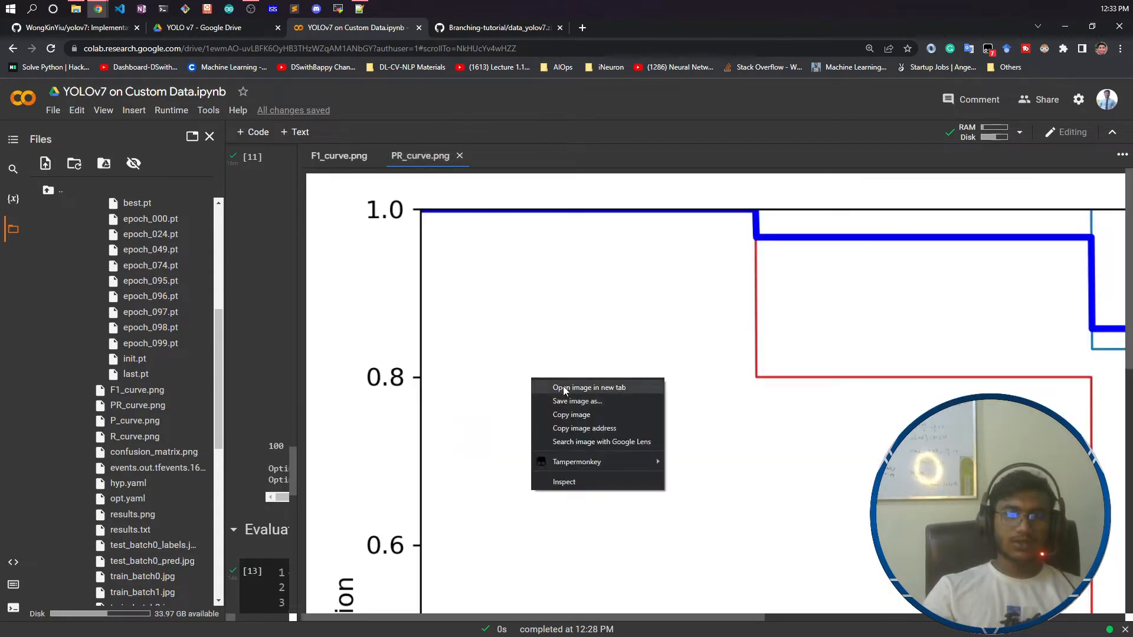
pyautogui.click(590, 387)
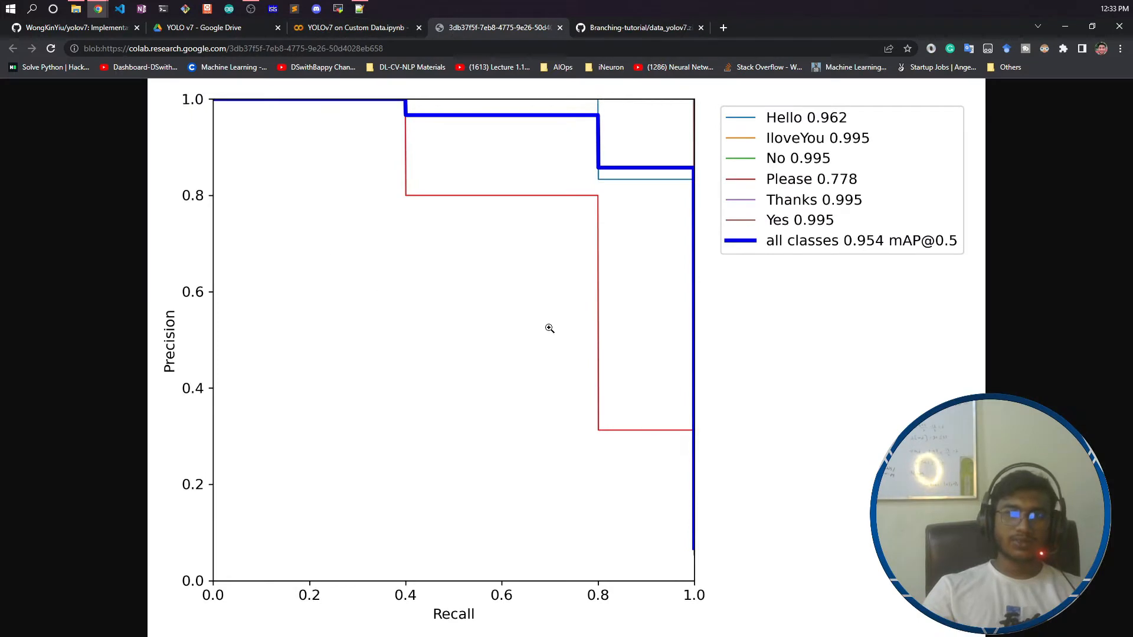
pyautogui.click(354, 27)
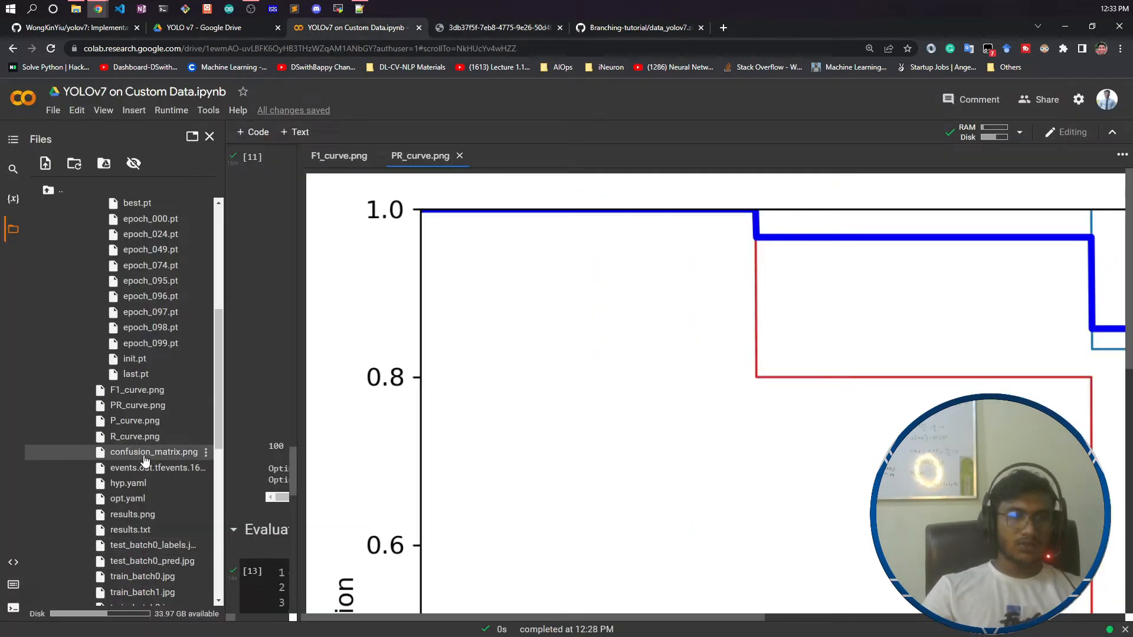
pyautogui.doubleClick(153, 452)
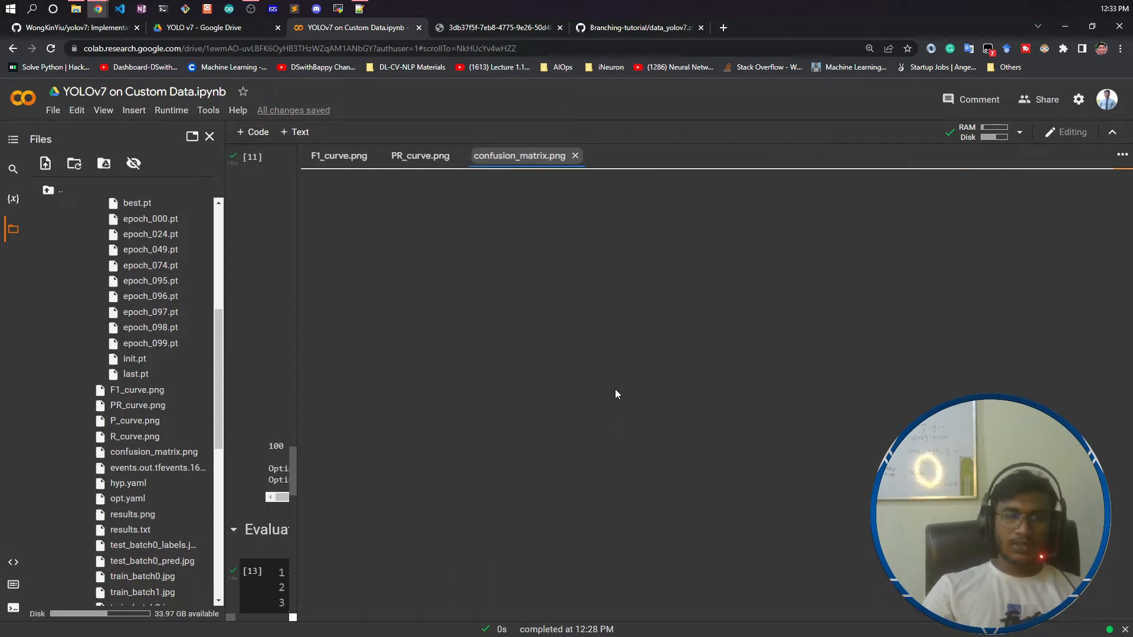
pyautogui.moveTo(587, 401)
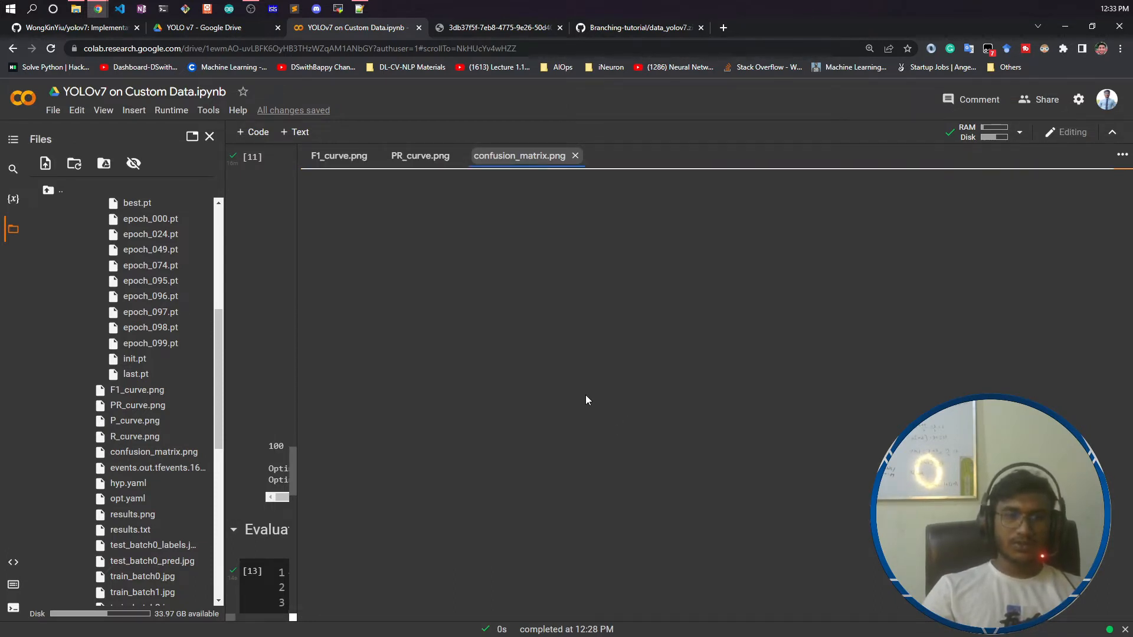
# Open the confusion matrix image in its own browser tab and switch to it
pyautogui.rightClick(618, 387)
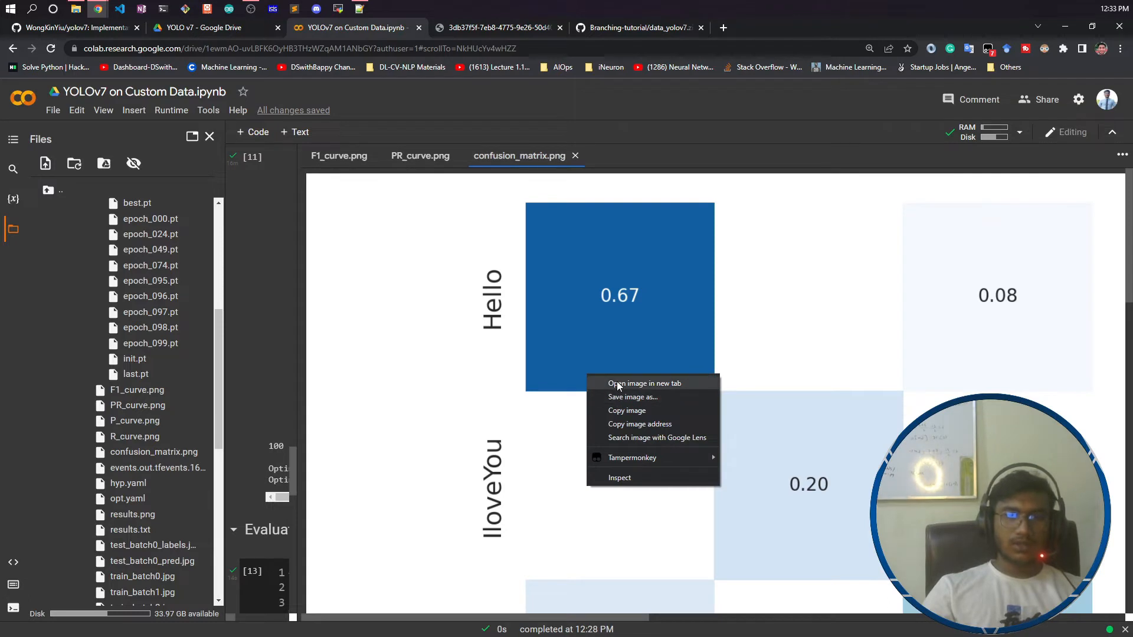
pyautogui.click(643, 383)
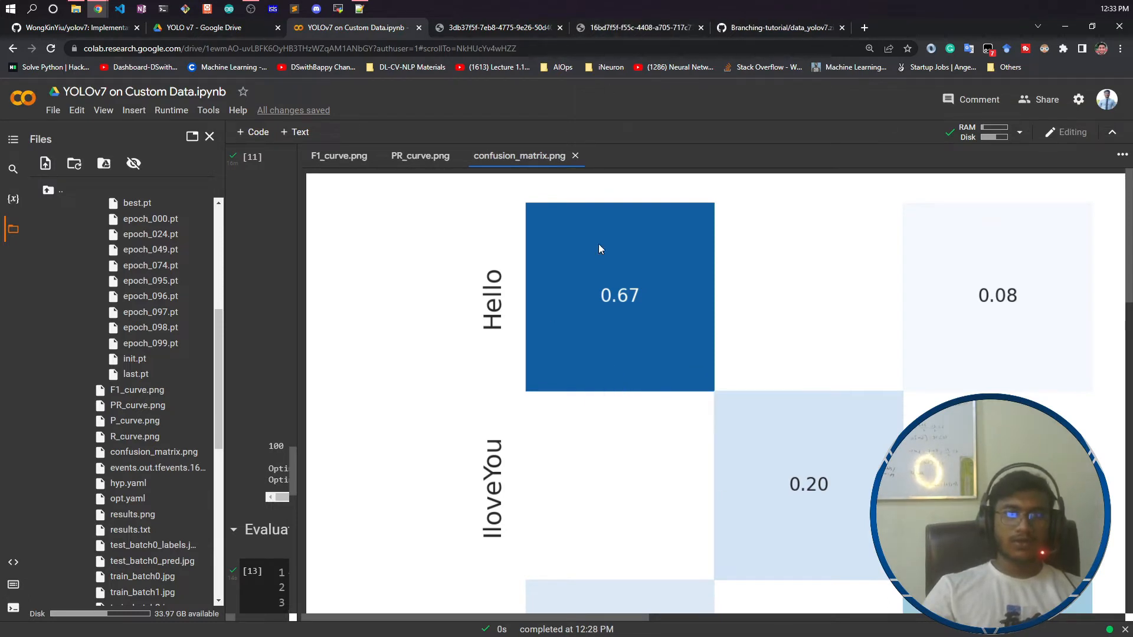
pyautogui.click(638, 27)
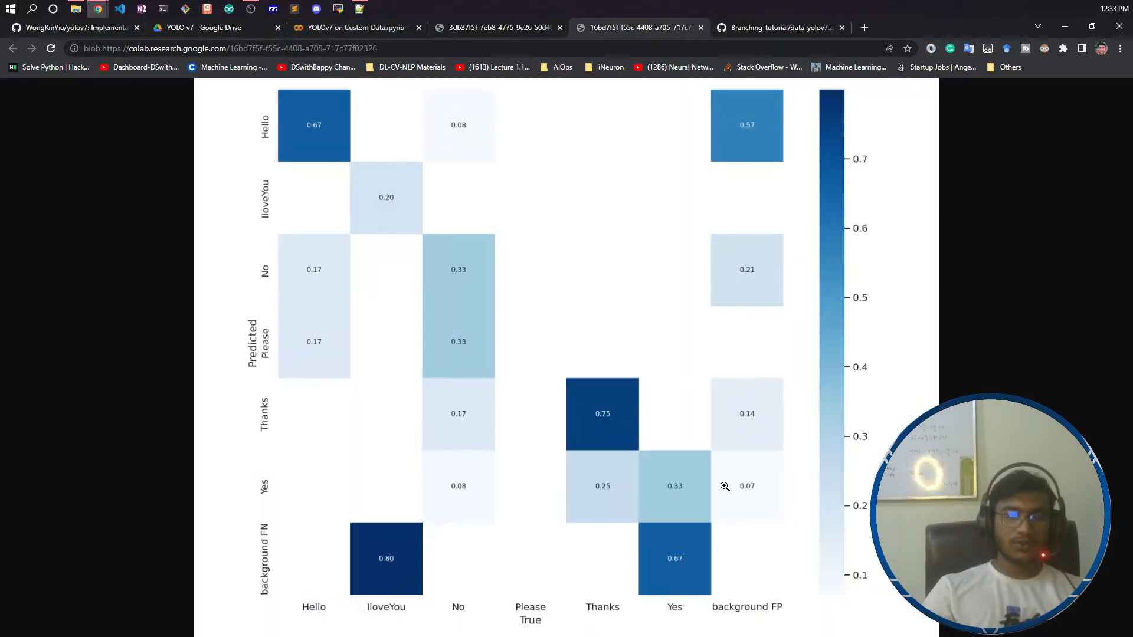
pyautogui.moveTo(635, 632)
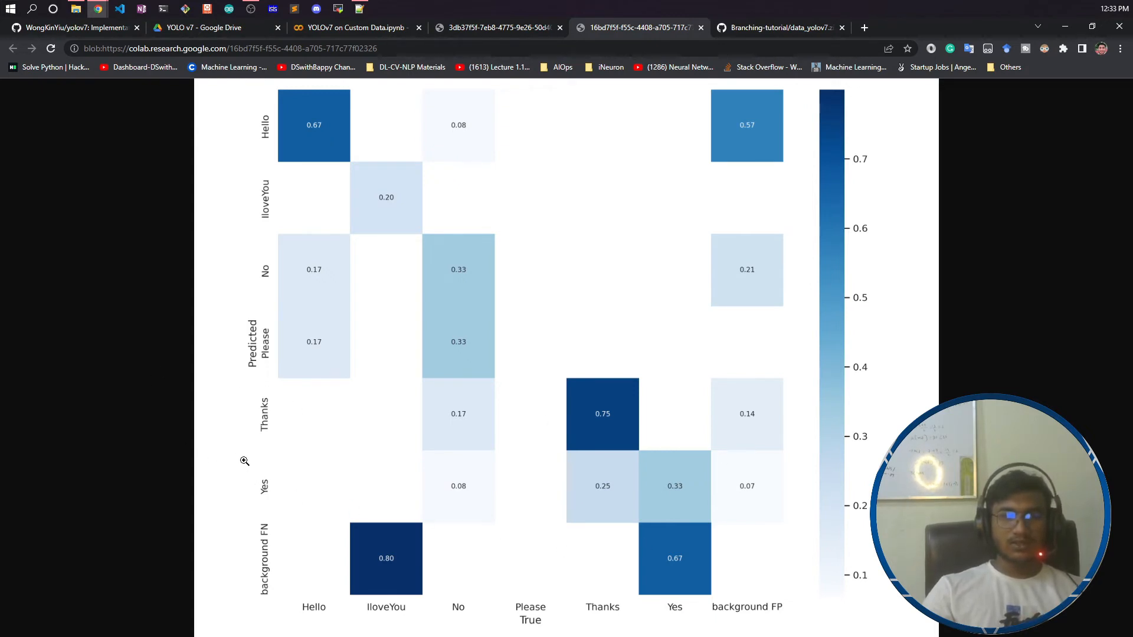
pyautogui.moveTo(766, 412)
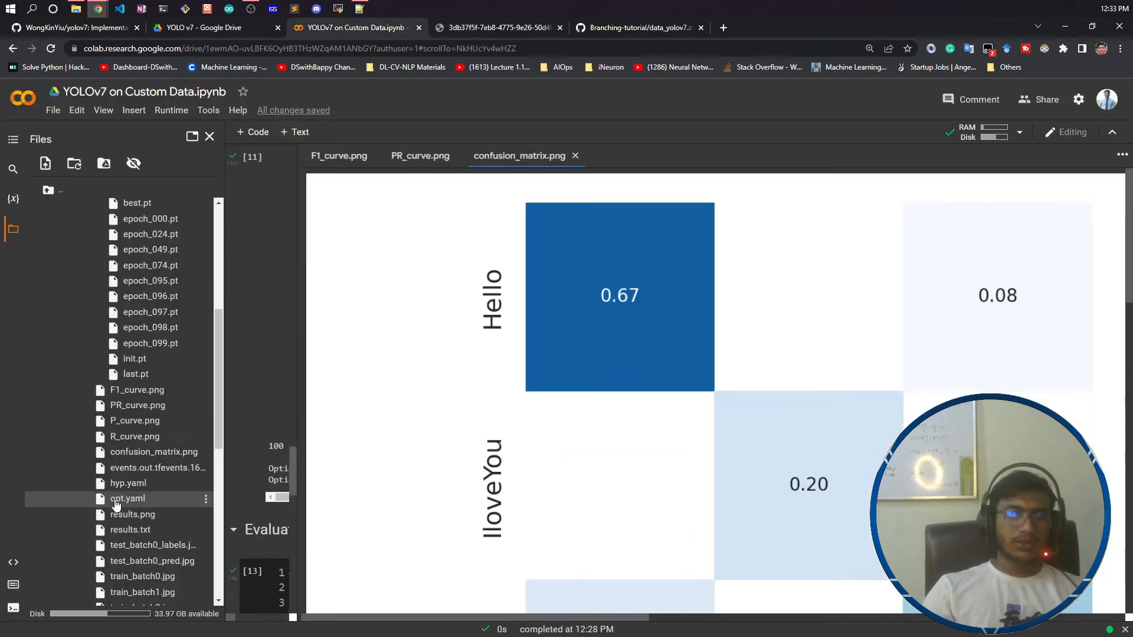
pyautogui.scroll(-3)
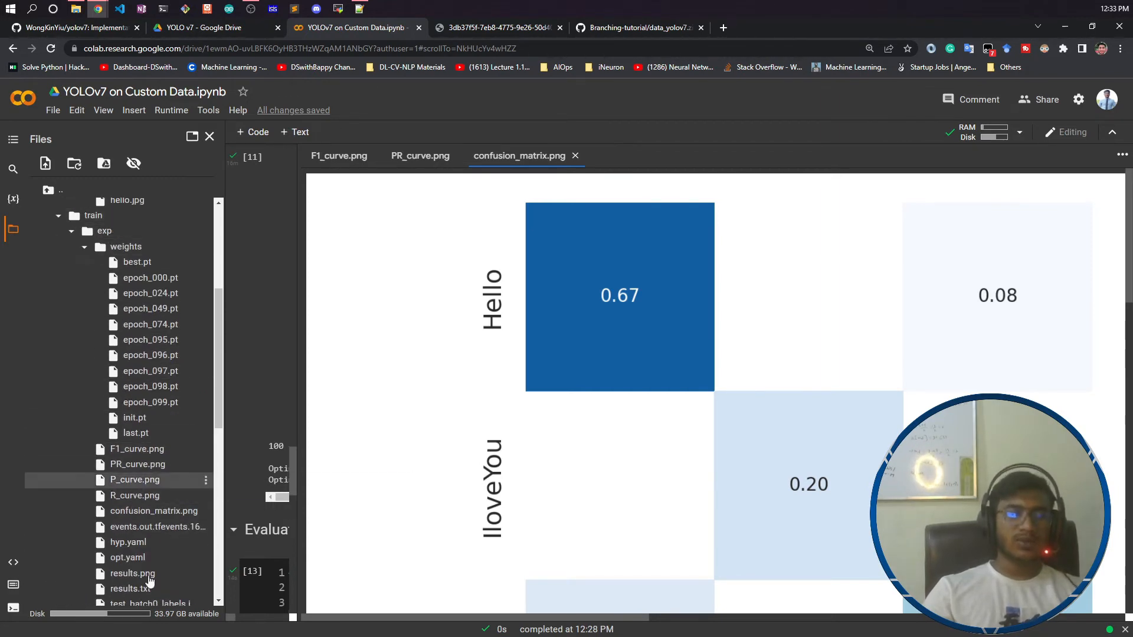
pyautogui.scroll(-3)
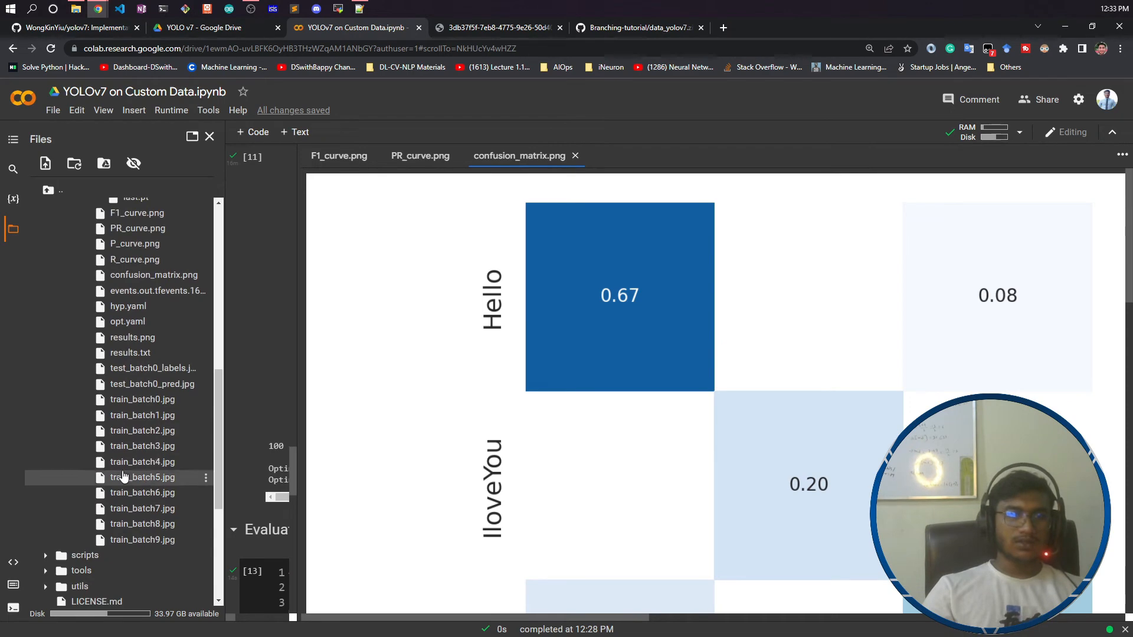